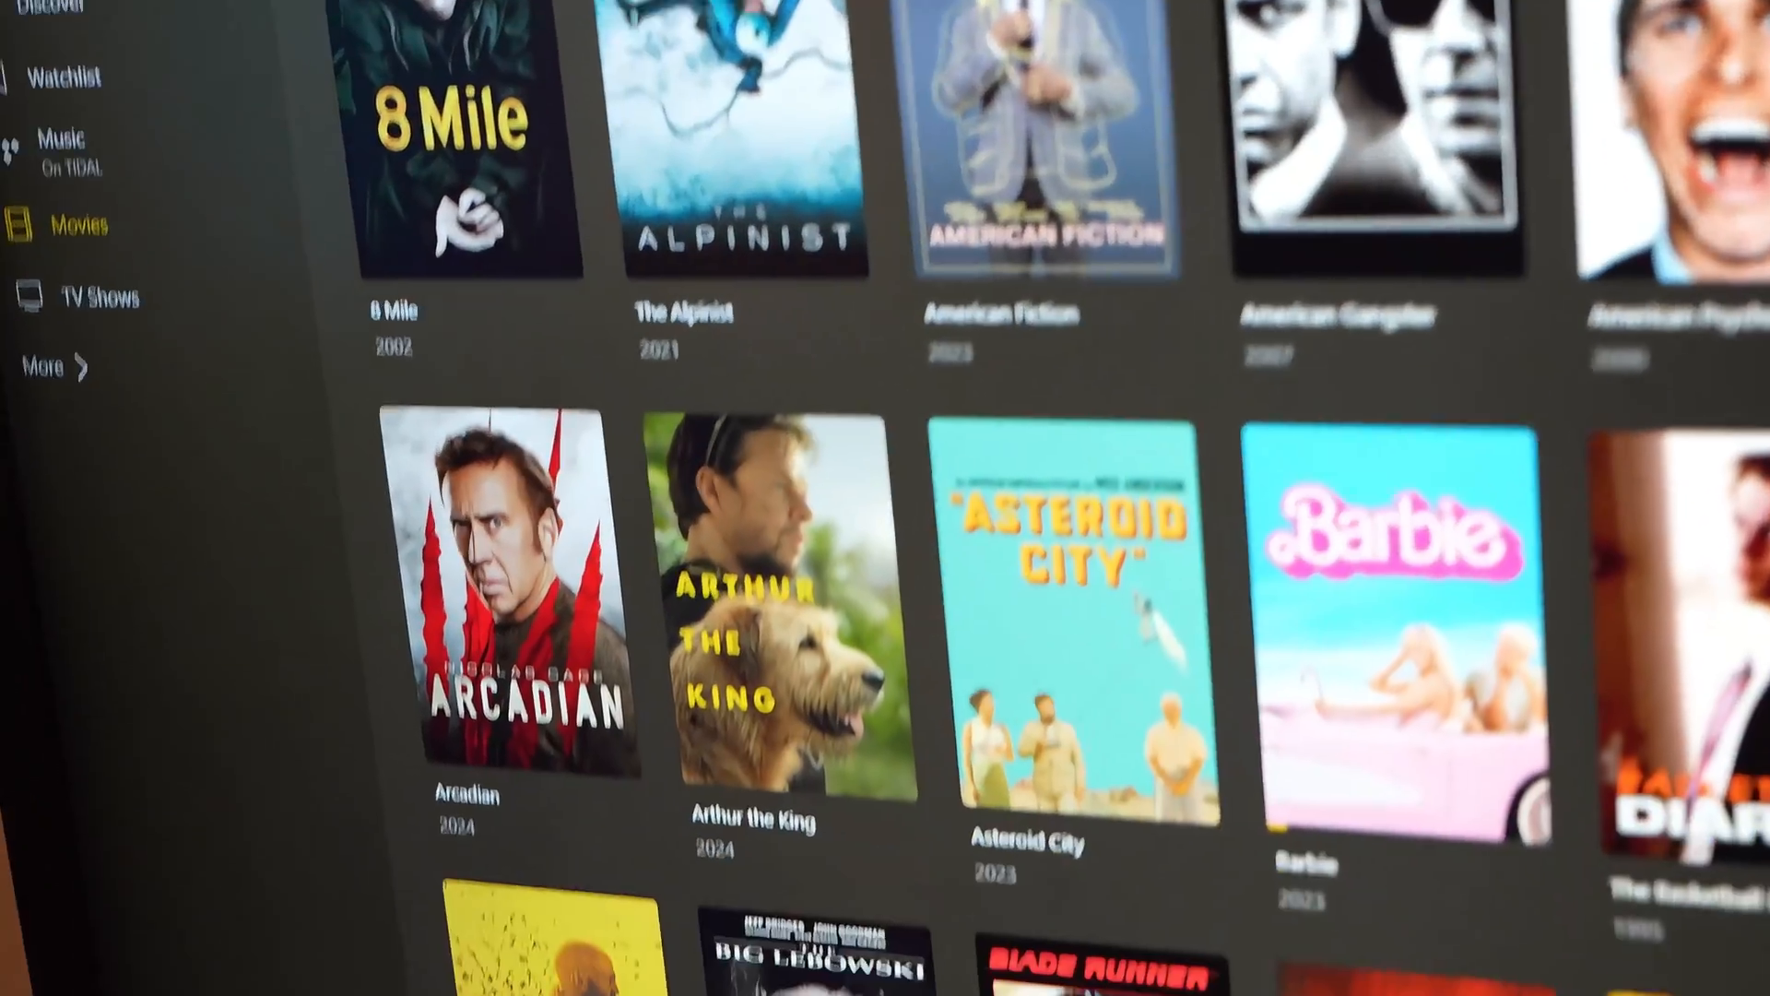
pyautogui.scroll(-3)
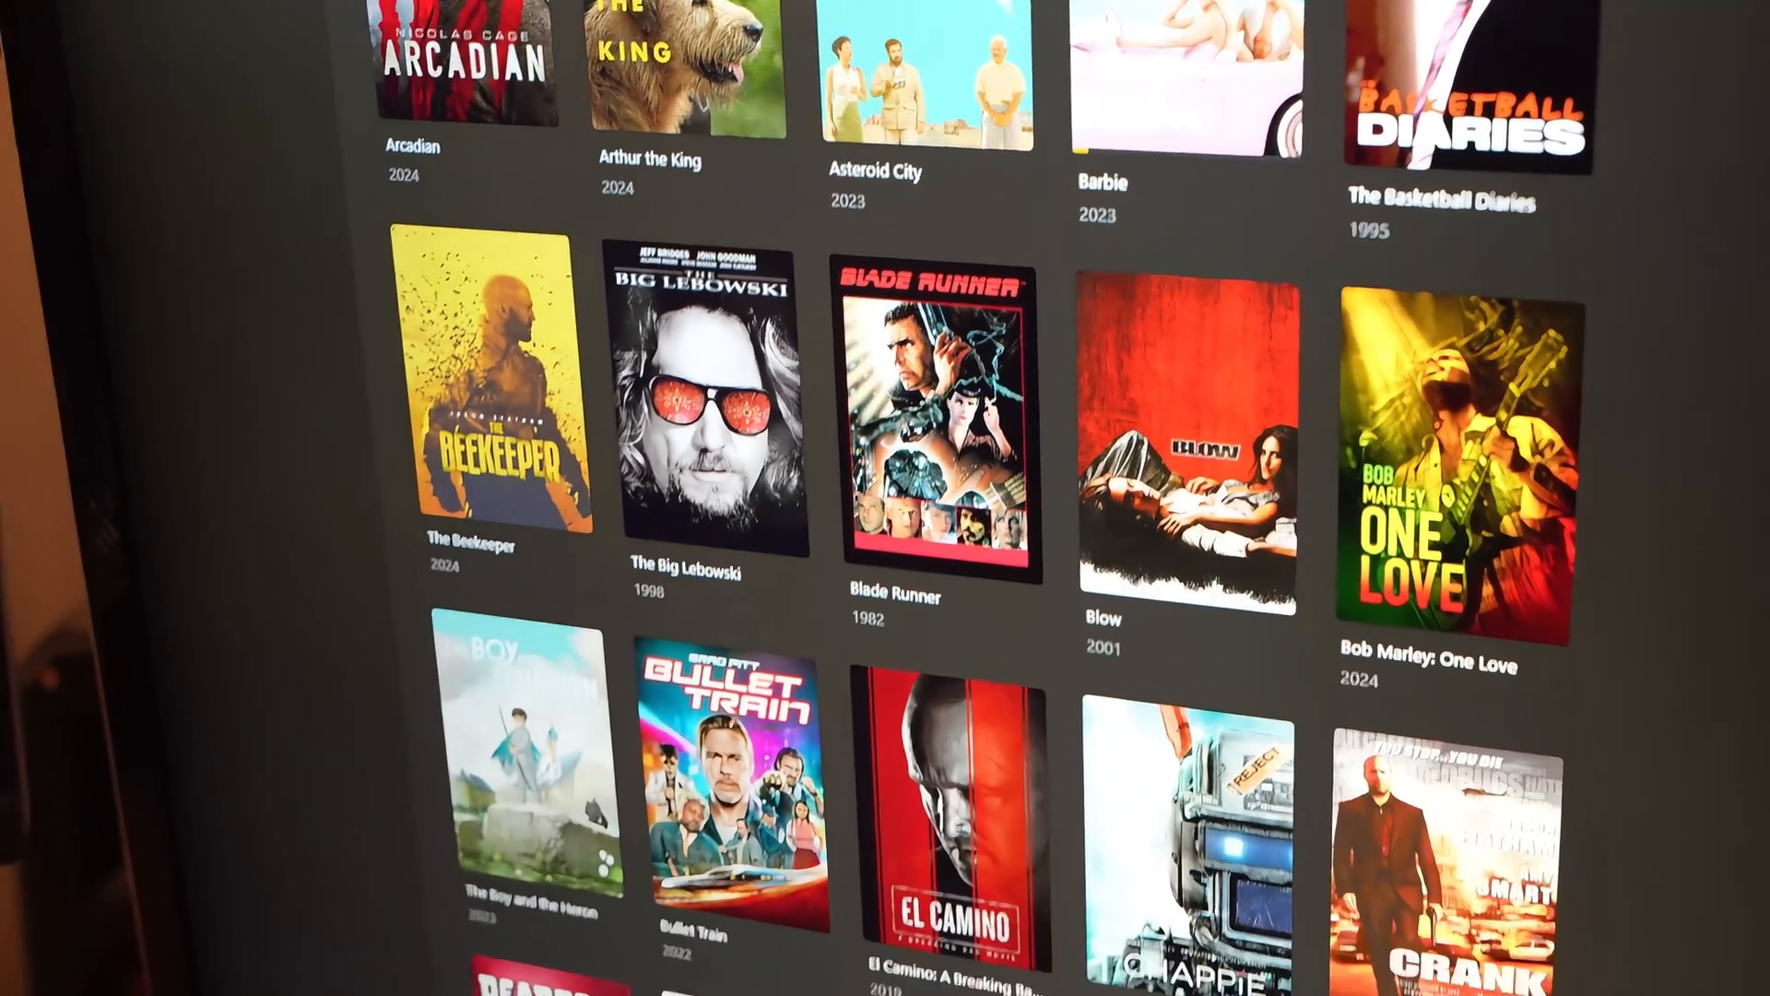